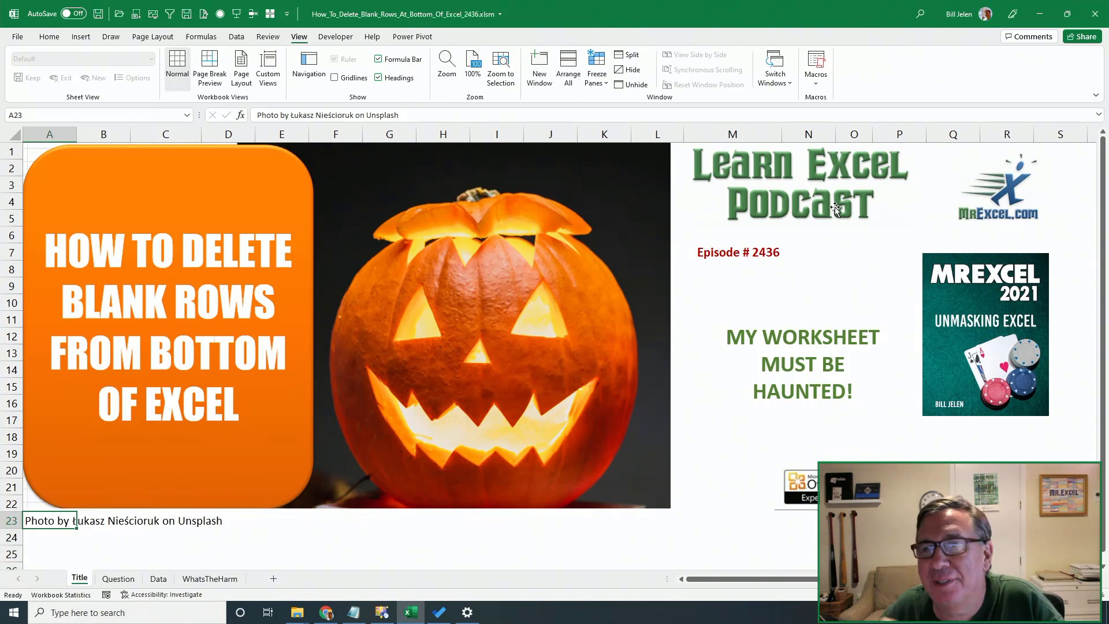
# Step: Switch from the title sheet to the Data sheet to reach its records
pyautogui.click(118, 578)
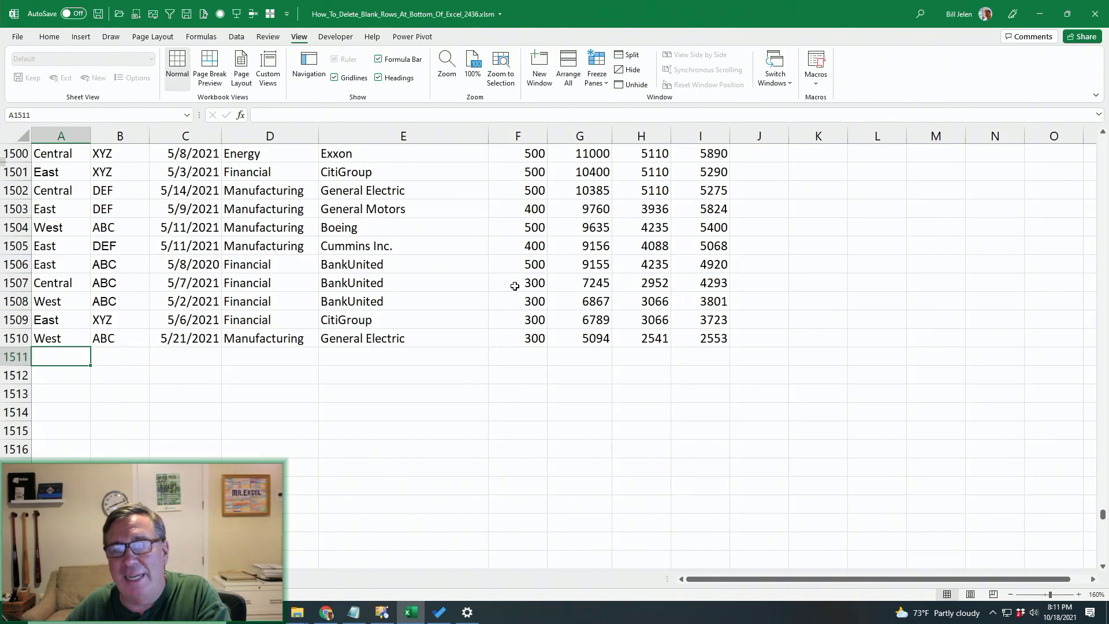
# Step: Select rows 1511 to the sheet bottom and hide them via Home > Format
pyautogui.press('ctrl+shift+down')
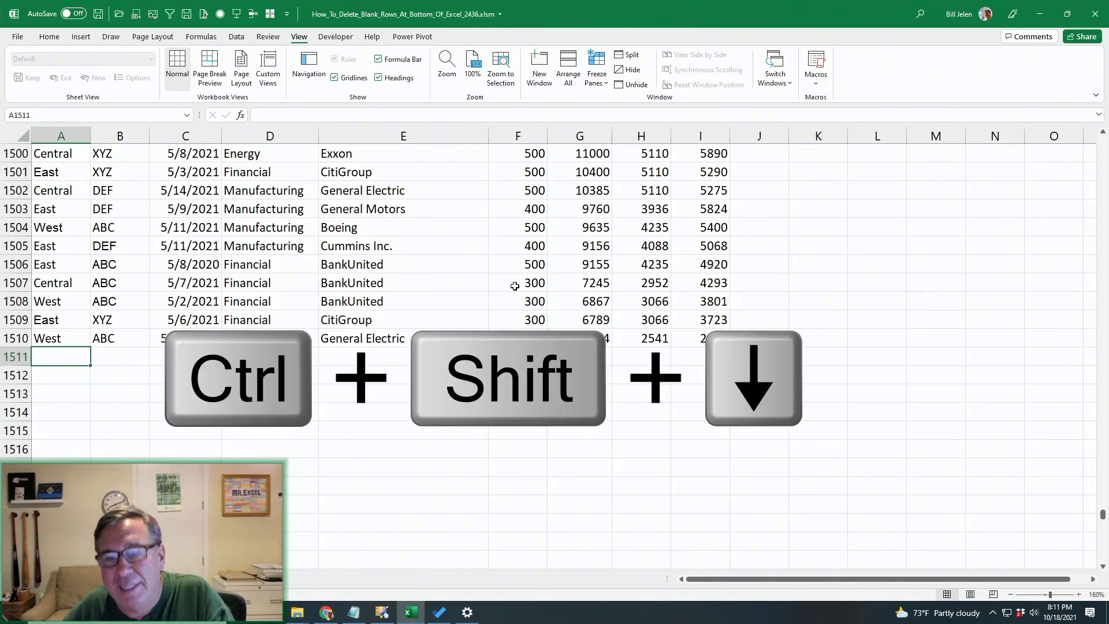
pyautogui.press('ctrl+shift+down')
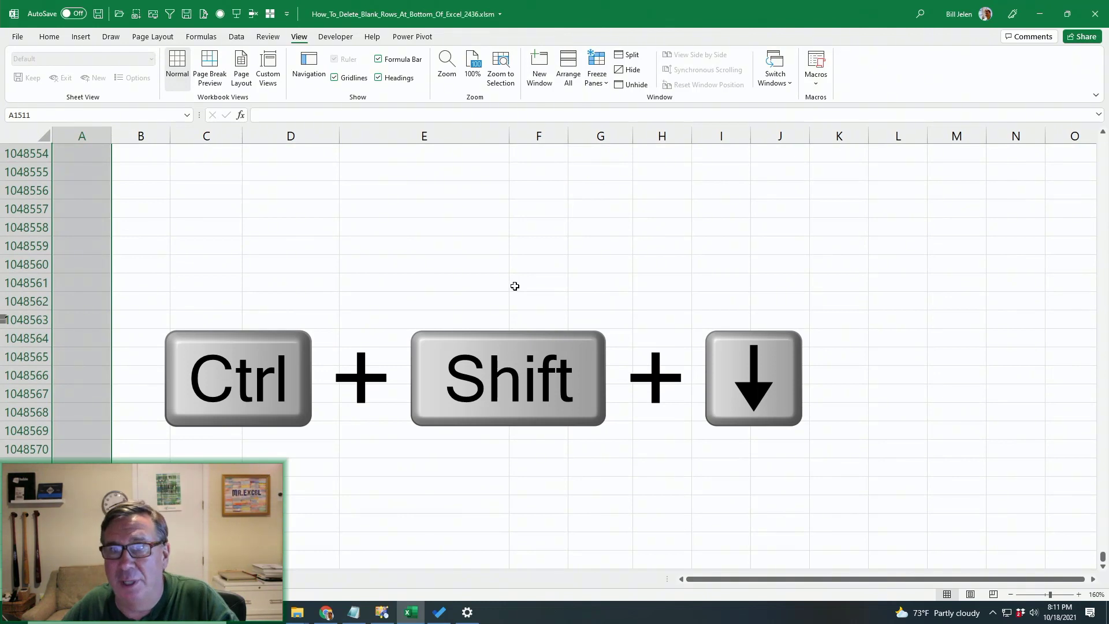
pyautogui.click(49, 36)
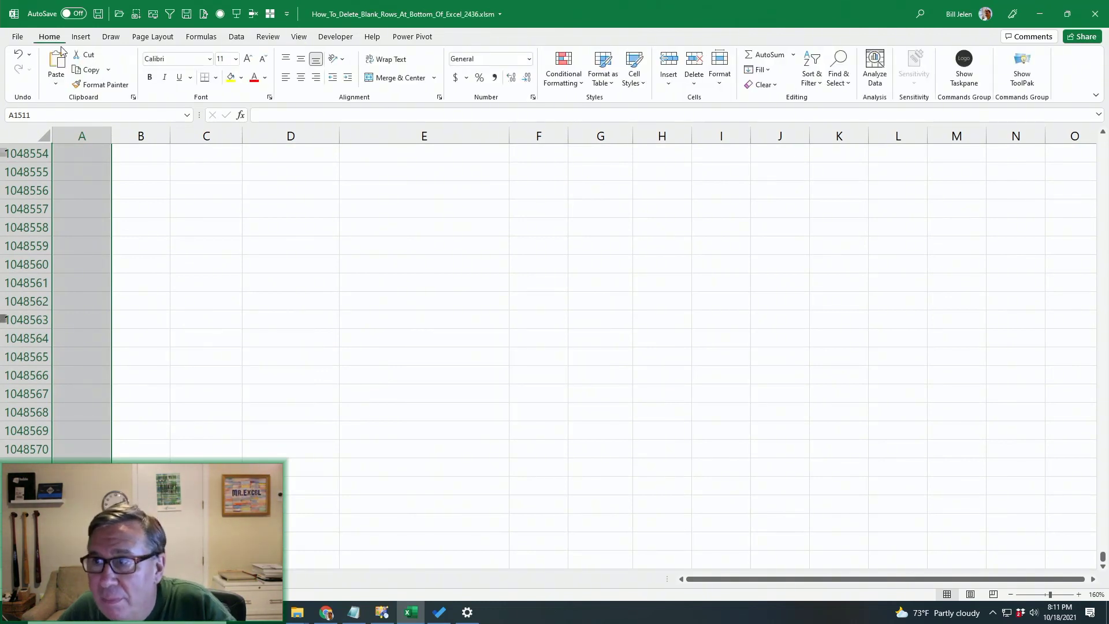
pyautogui.click(719, 68)
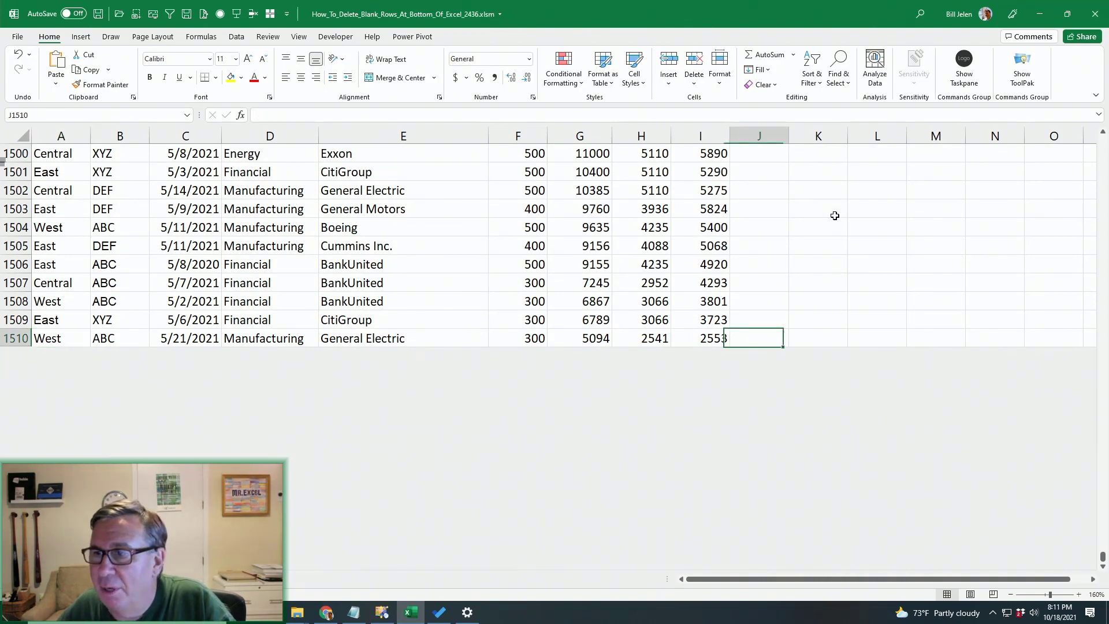
# Step: Select from column J to the last column and hide those columns via Format
pyautogui.press('ctrl+shift+right')
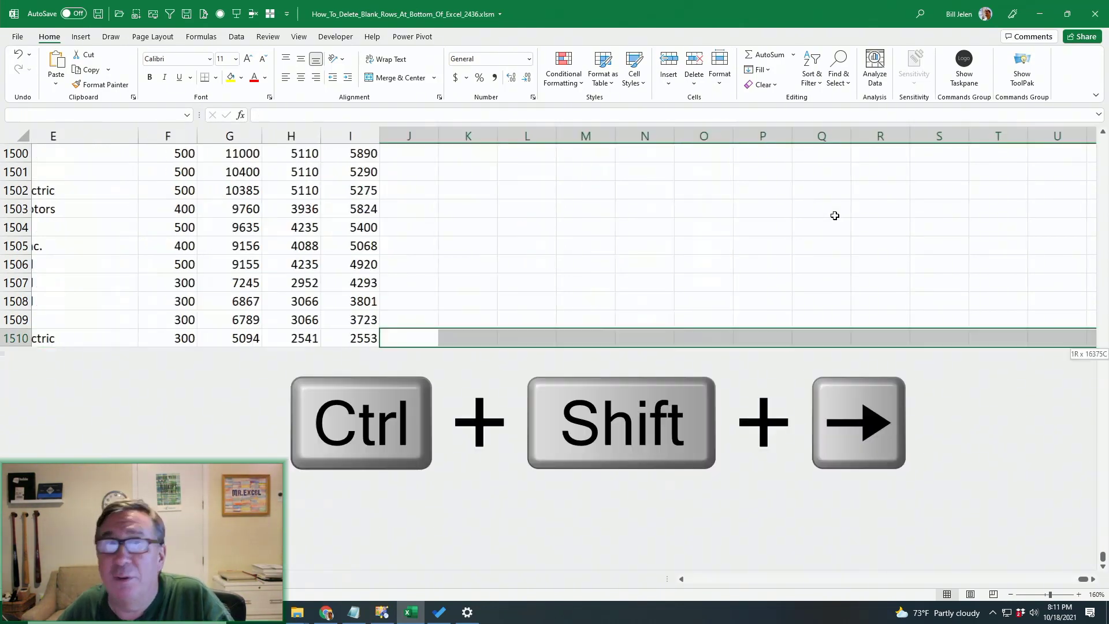
pyautogui.press('ctrl+shift+right')
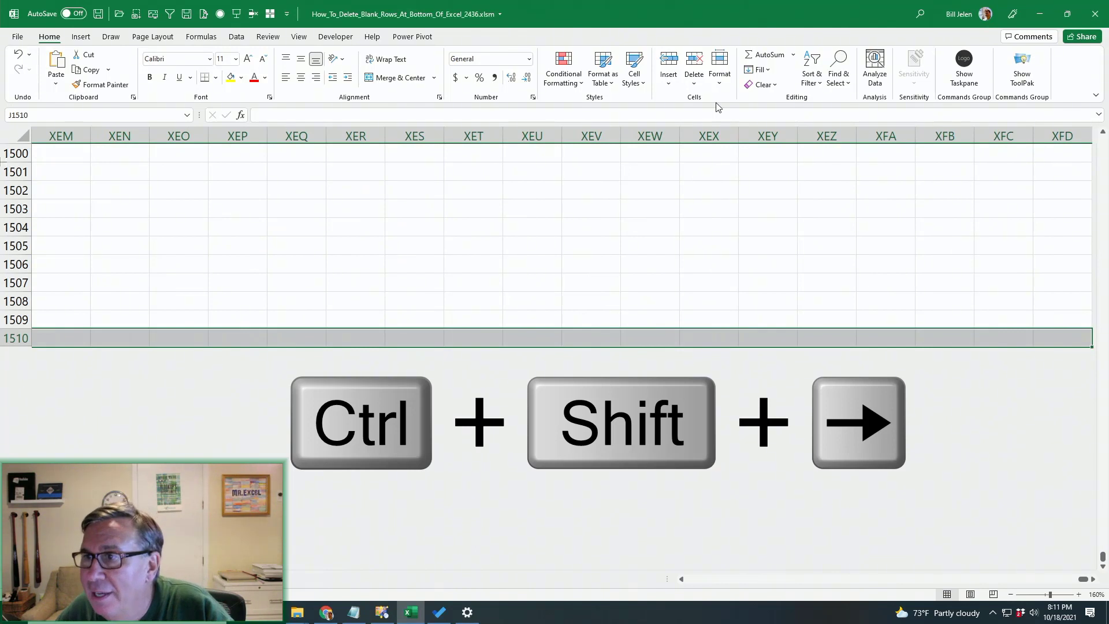
pyautogui.click(720, 67)
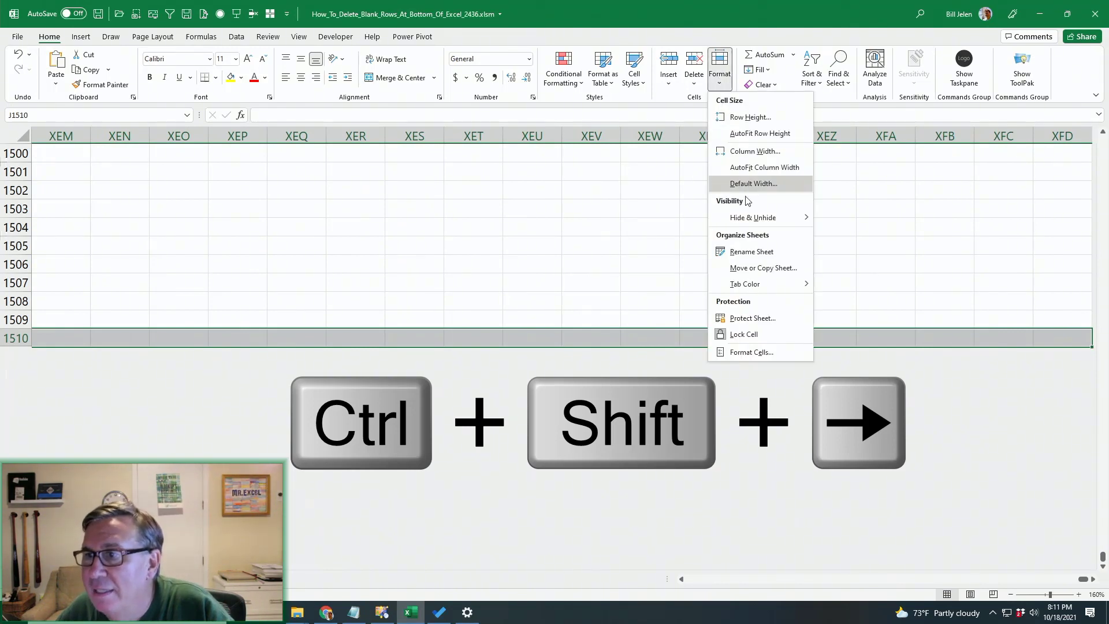
pyautogui.moveTo(753, 217)
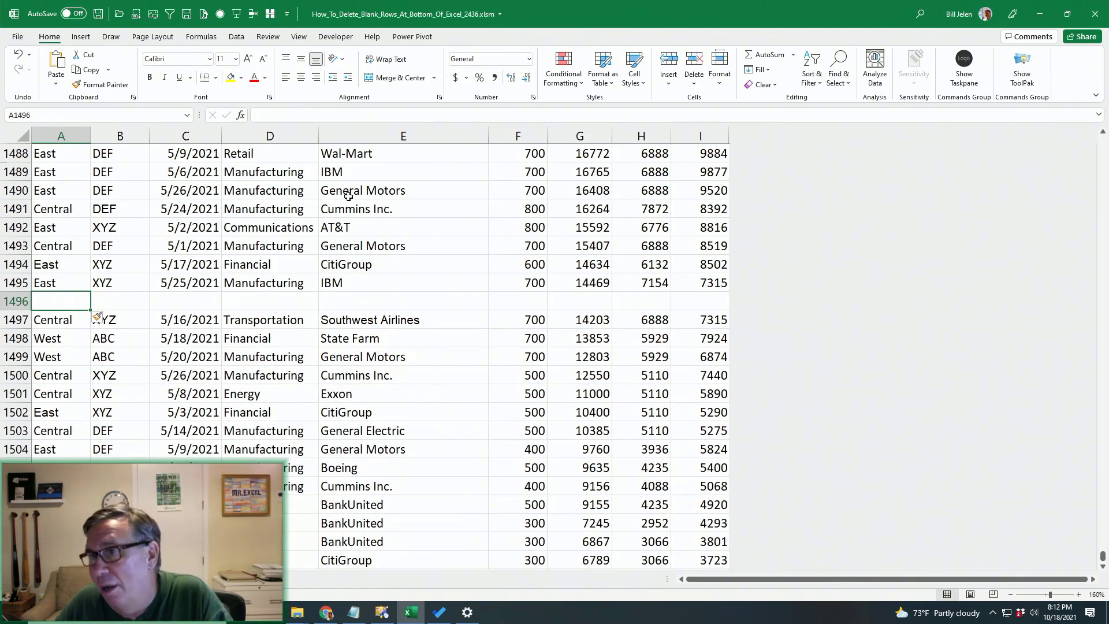
# Step: Insert blank sheet rows at 1496–1497, pushing the last record to row 1516
pyautogui.click(667, 63)
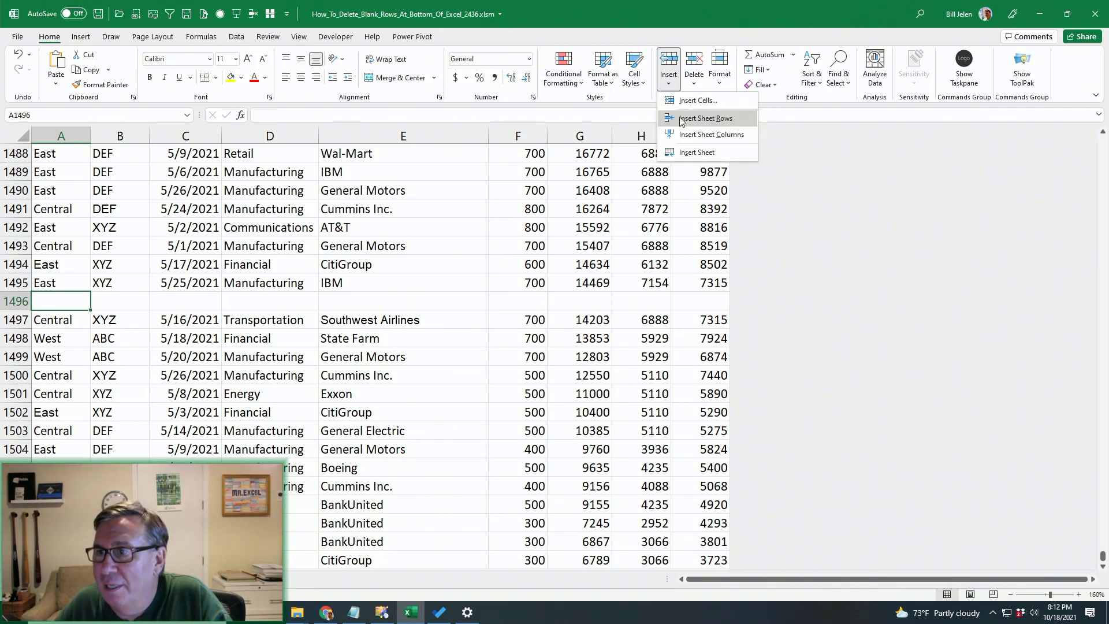
pyautogui.click(703, 118)
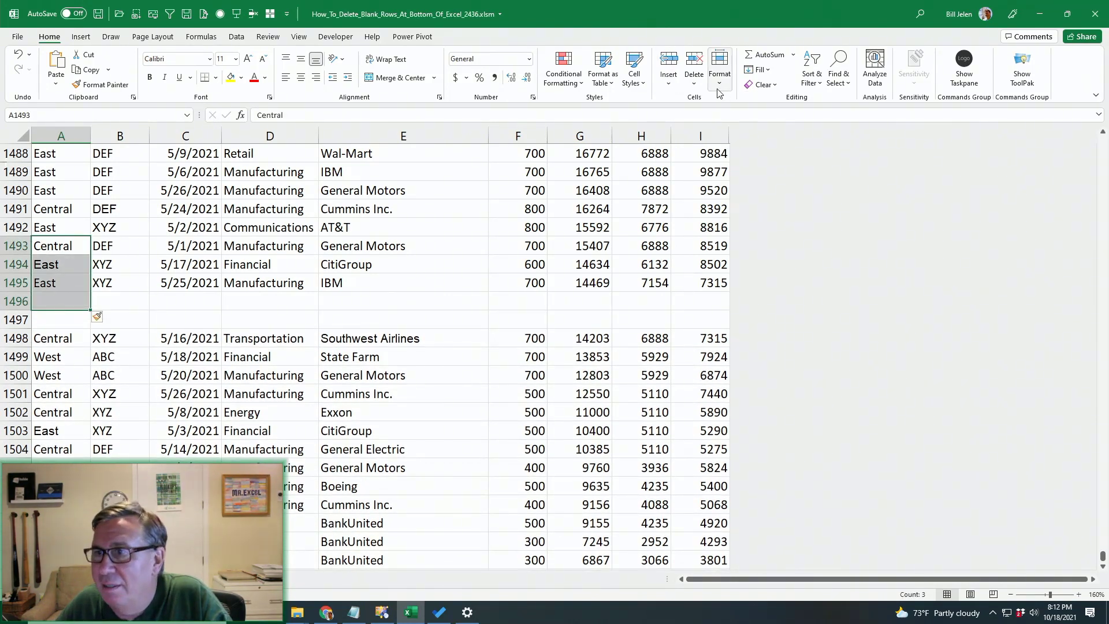
pyautogui.click(668, 67)
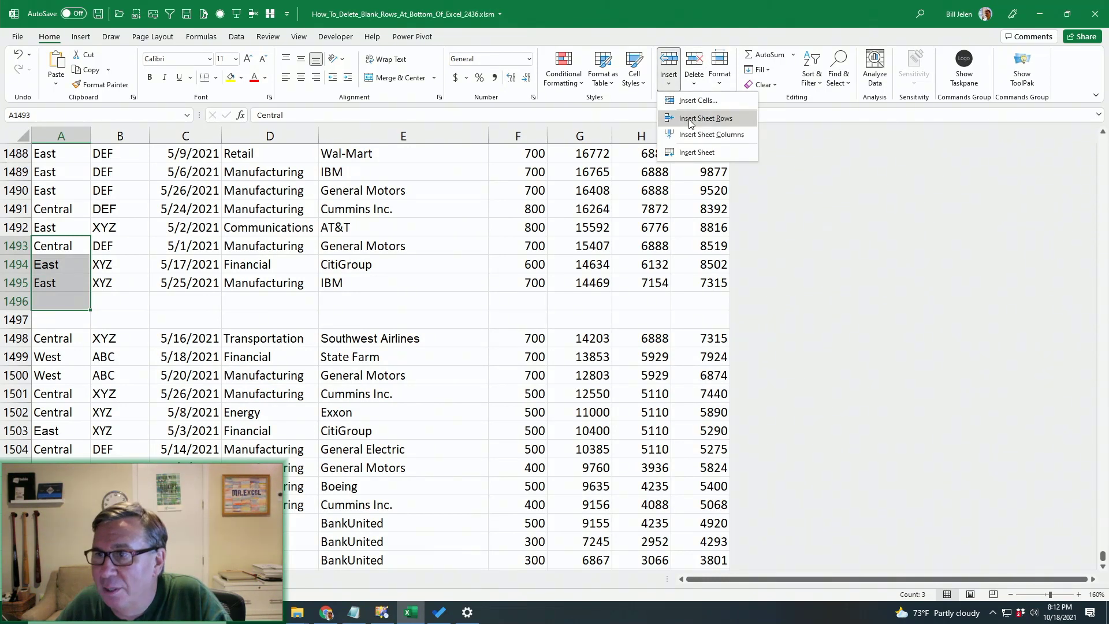
pyautogui.click(705, 118)
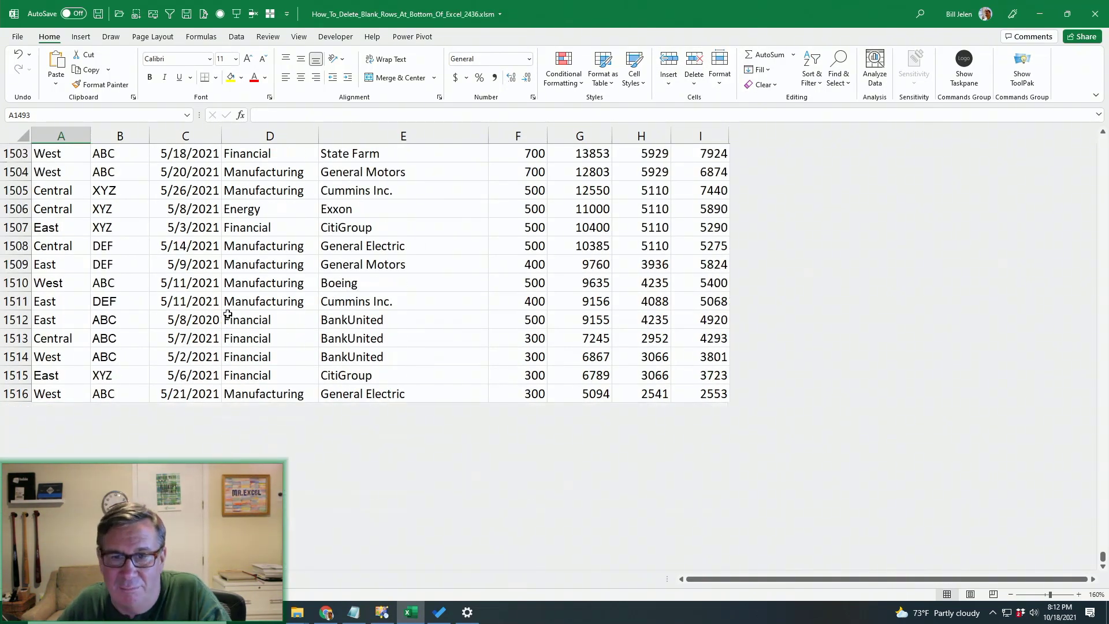